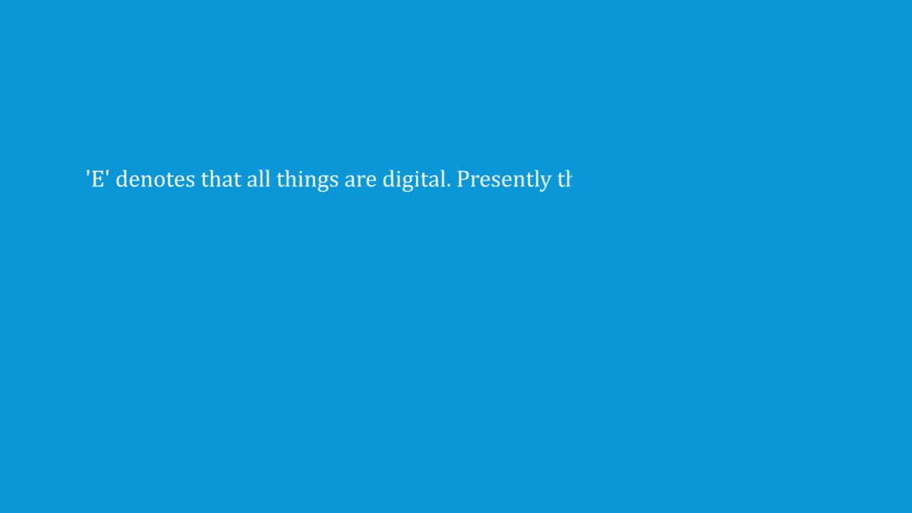
{"action": "type", "text": "he entire world is on fast"}
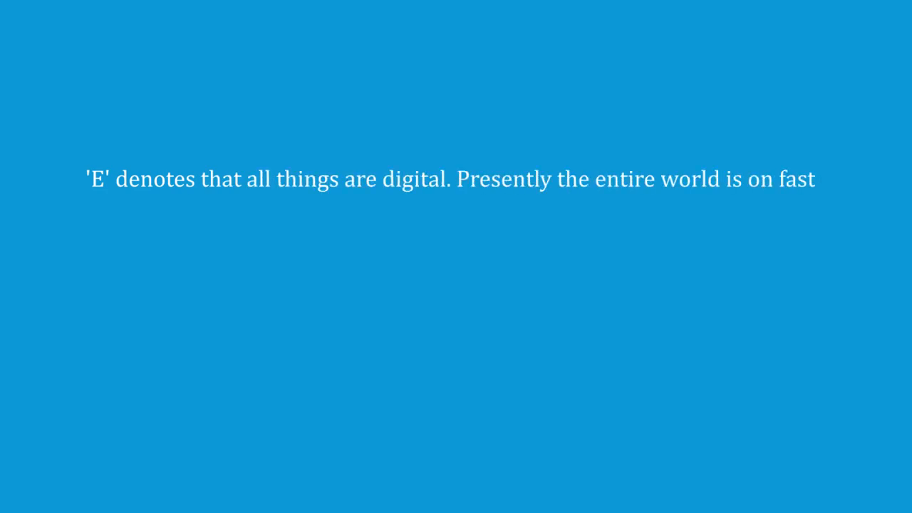
{"action": "type", "text": "track mode toward"}
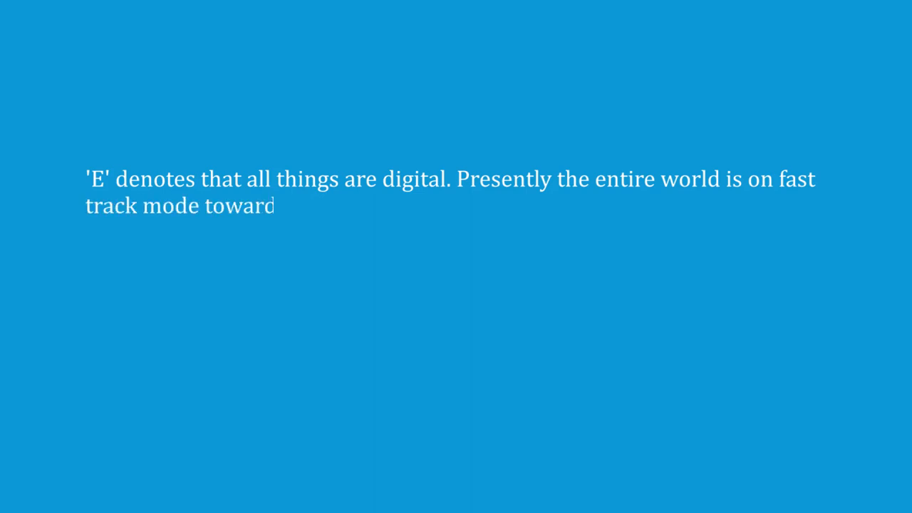
{"action": "type", "text": "s digitization."}
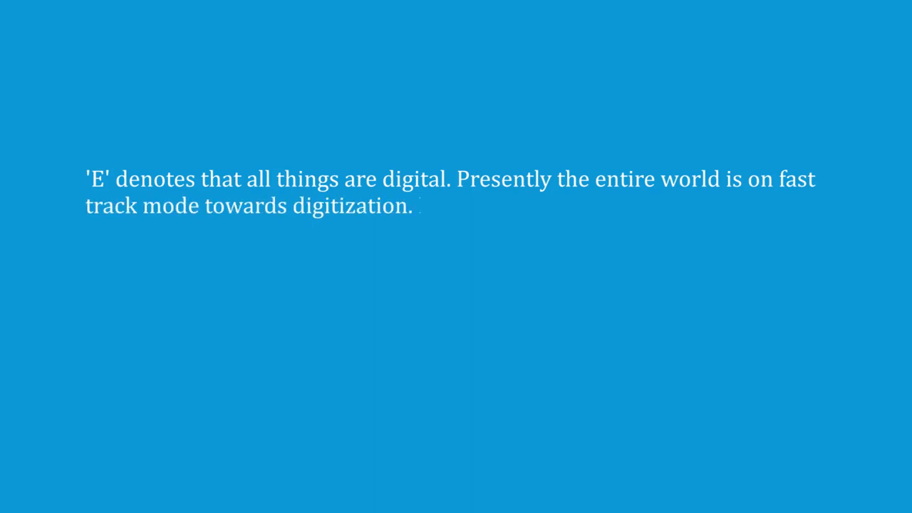
{"action": "type", "text": "E co"}
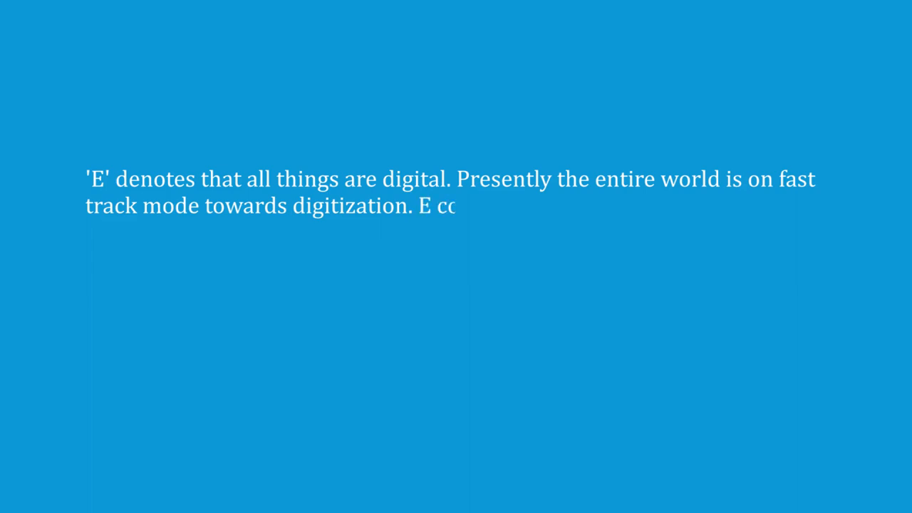
{"action": "type", "text": "ontent is all content created and"}
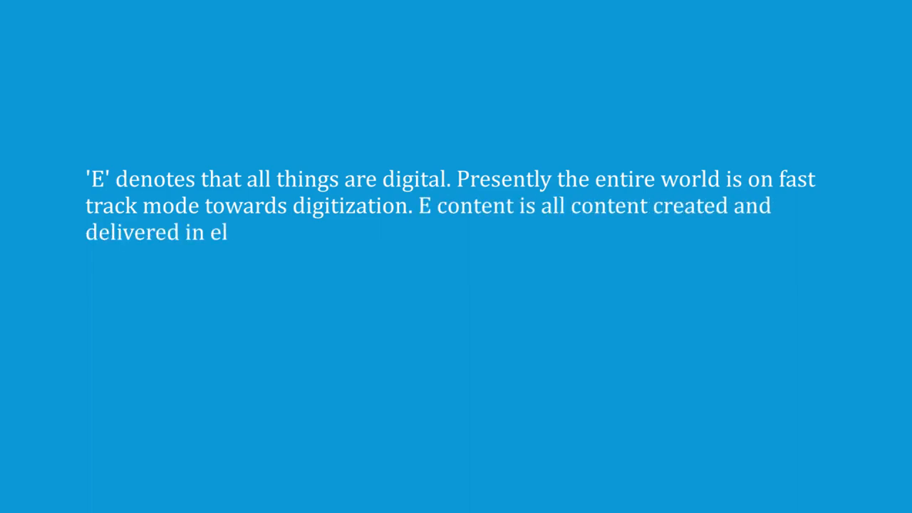
{"action": "type", "text": "ectronic form to be used over the digital /electronic devices."}
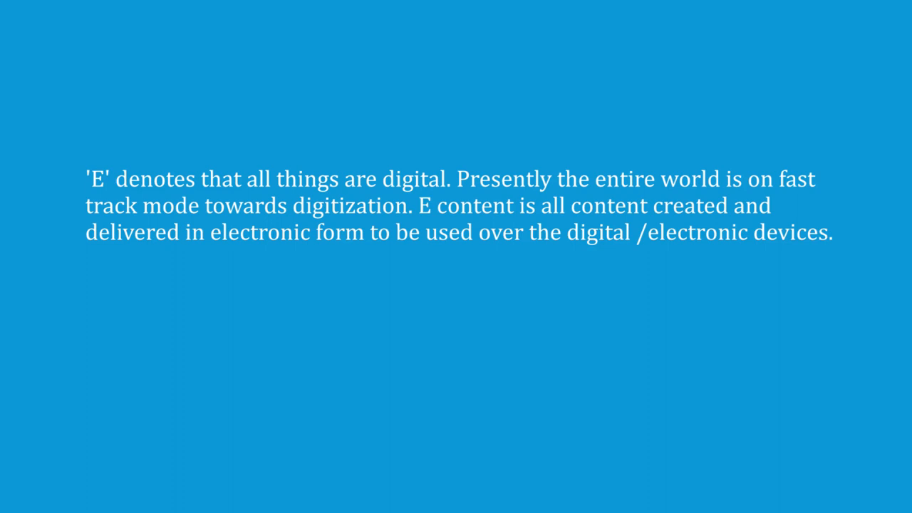
{"action": "type", "text": "Any digitized content"}
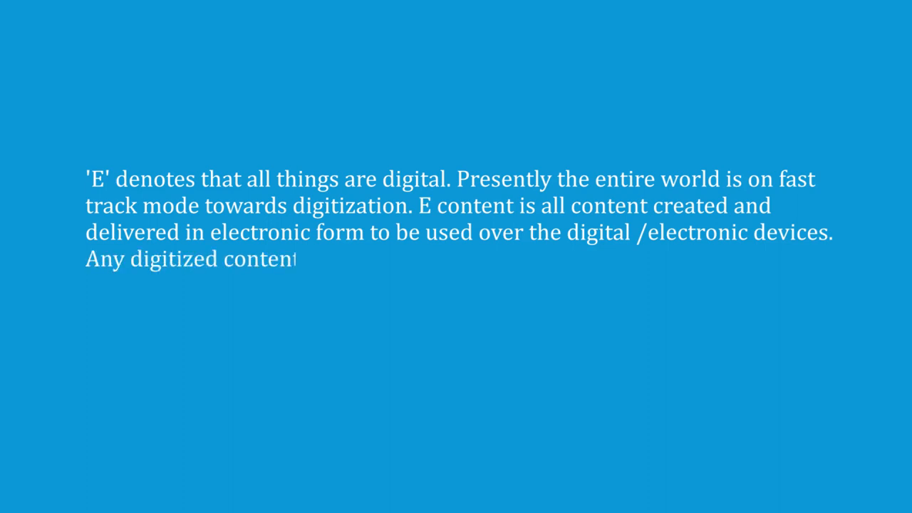
{"action": "type", "text": "that can facilitate the learning pr"}
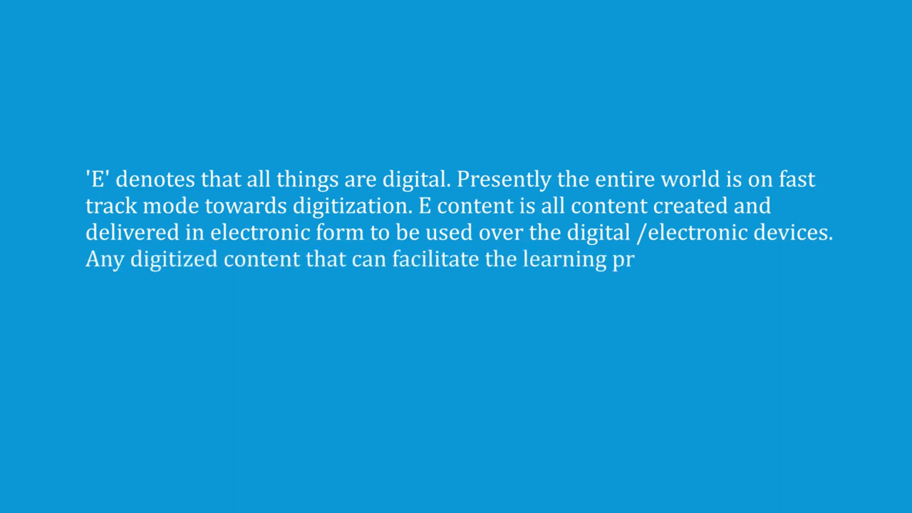
{"action": "type", "text": "ocess and learning"}
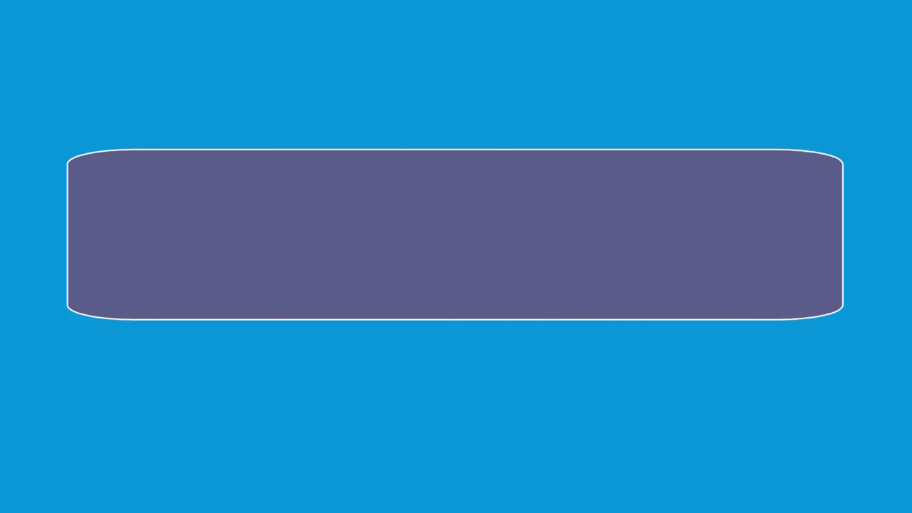
{"action": "type", "text": "Textual e-content is sm"}
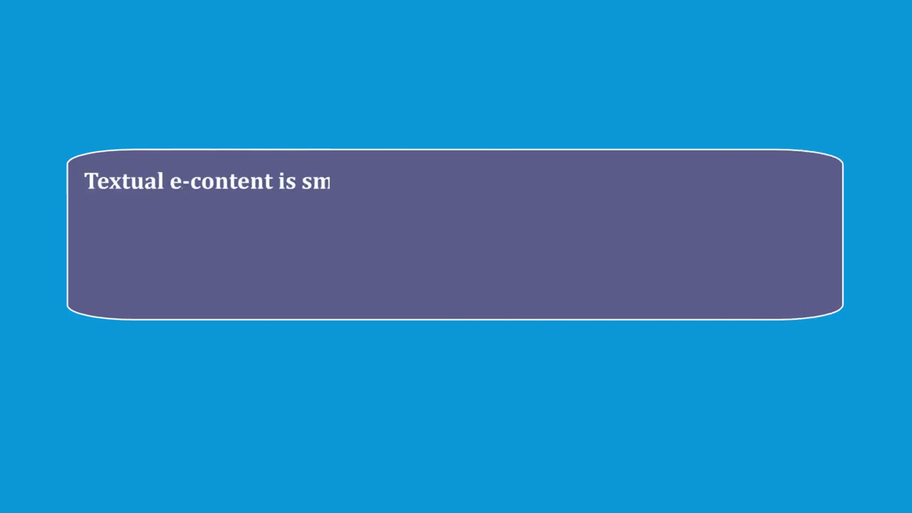
{"action": "type", "text": "small in size. It solves the problem of lower"}
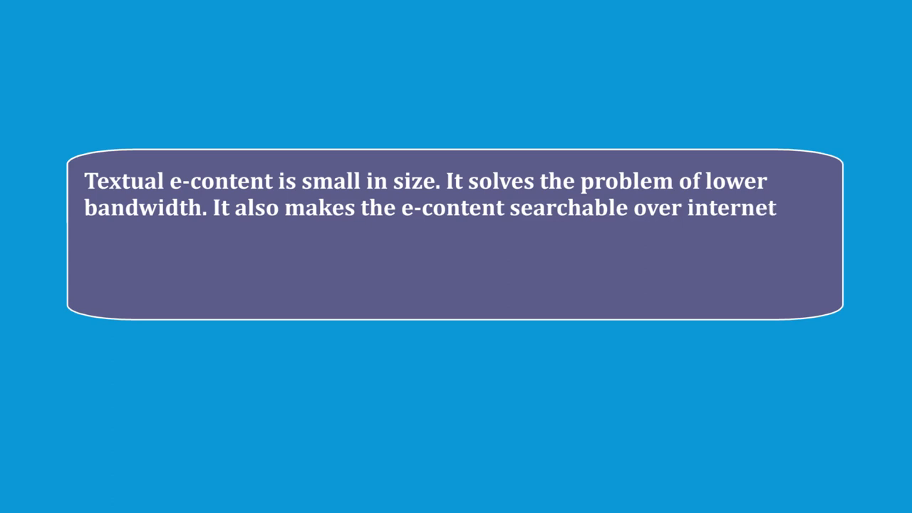
{"action": "type", "text": "using specific wo"}
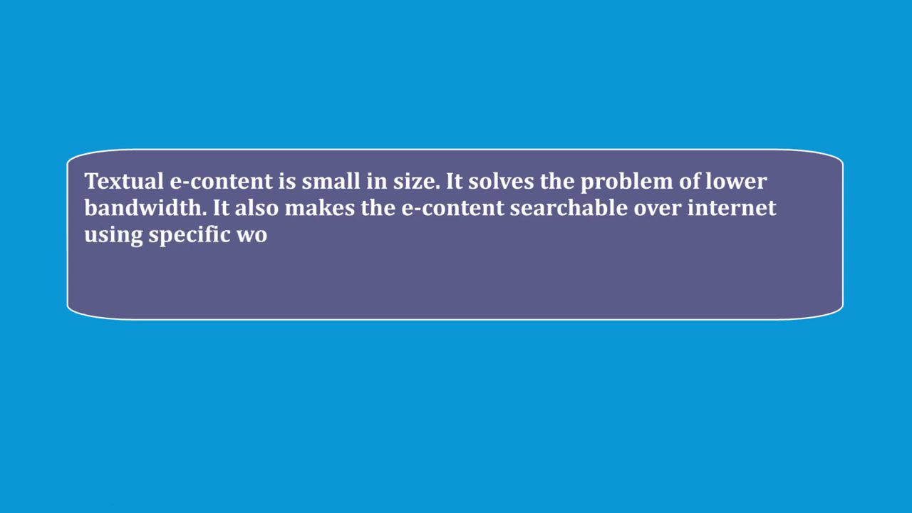
{"action": "type", "text": "rds or phrases. Further it is much easier to update"}
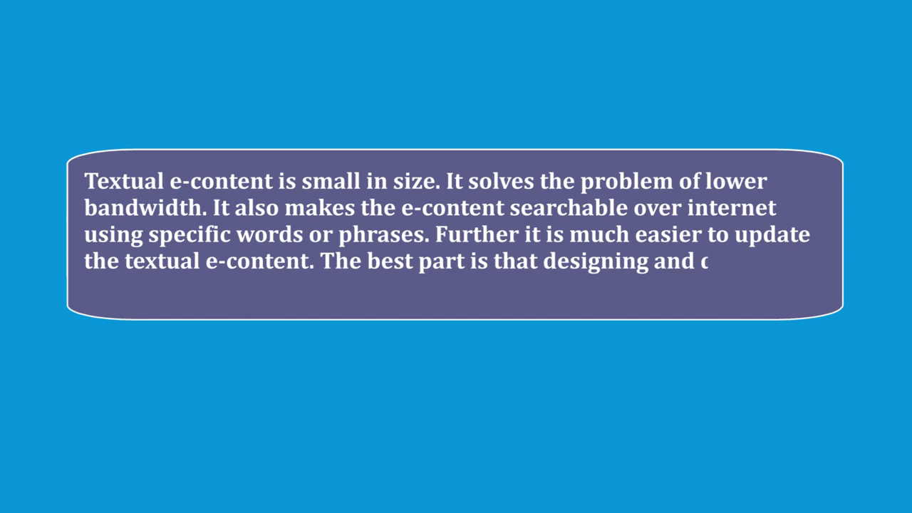
{"action": "type", "text": "developing text based e-content is also easy like using  Notepad and WORD s"}
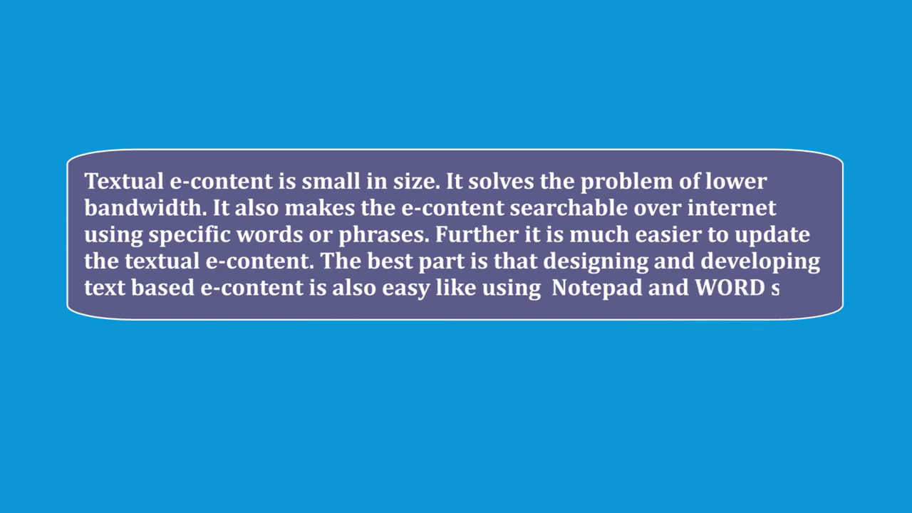
{"action": "type", "text": "uite."}
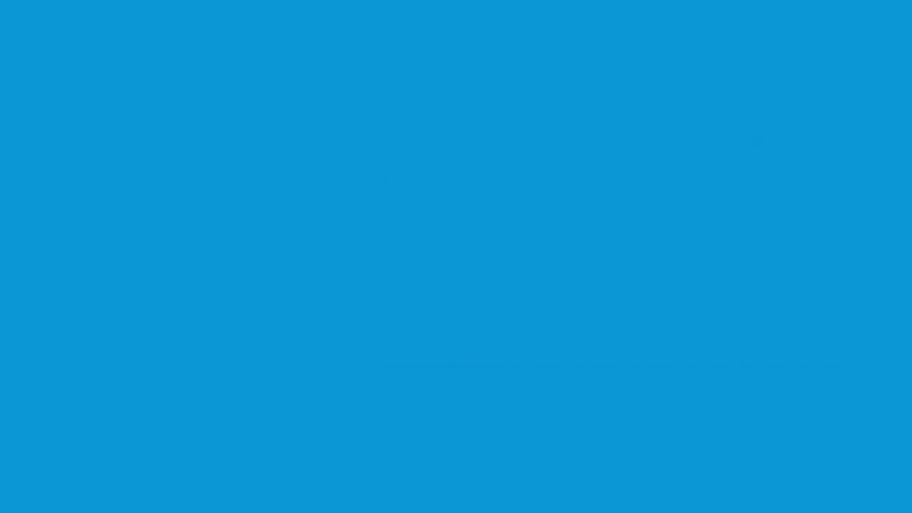
{"action": "type", "text": "An image is a form of still pi"}
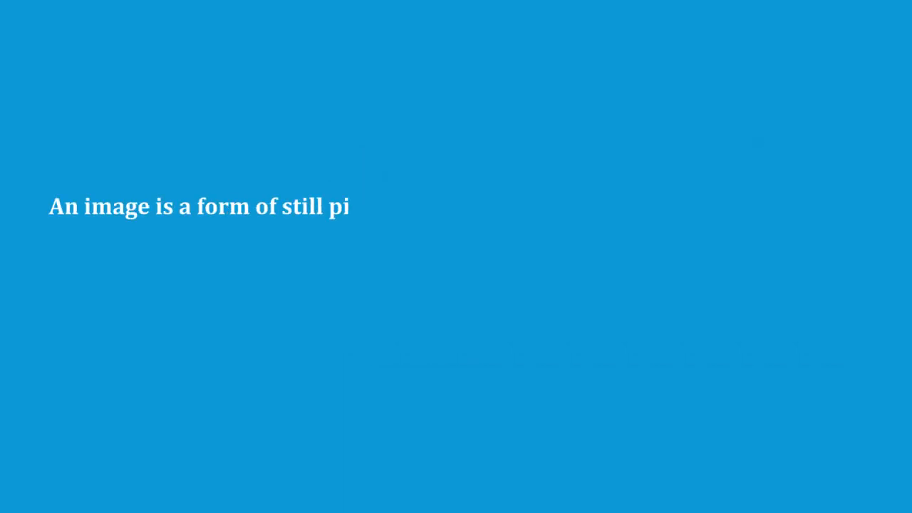
{"action": "type", "text": "cture, painting or a photograph taken through a di"}
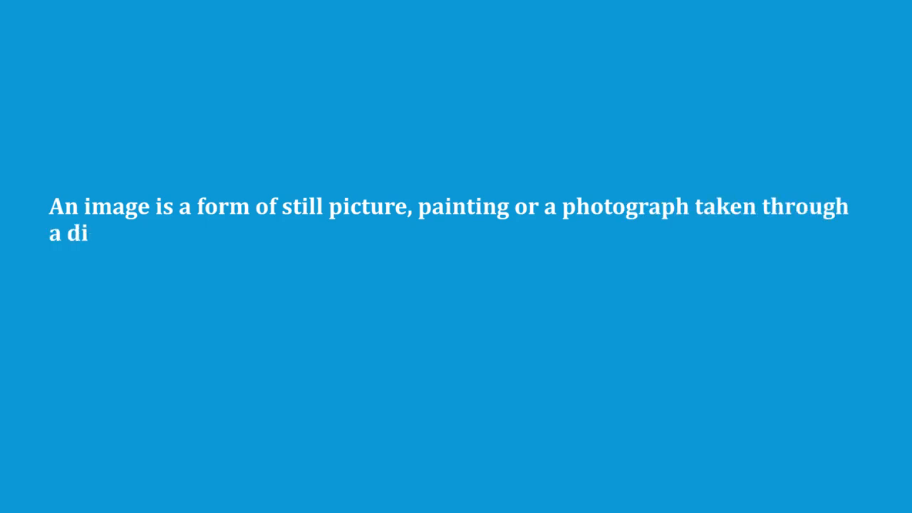
{"action": "type", "text": "gital camera. An image is mad"}
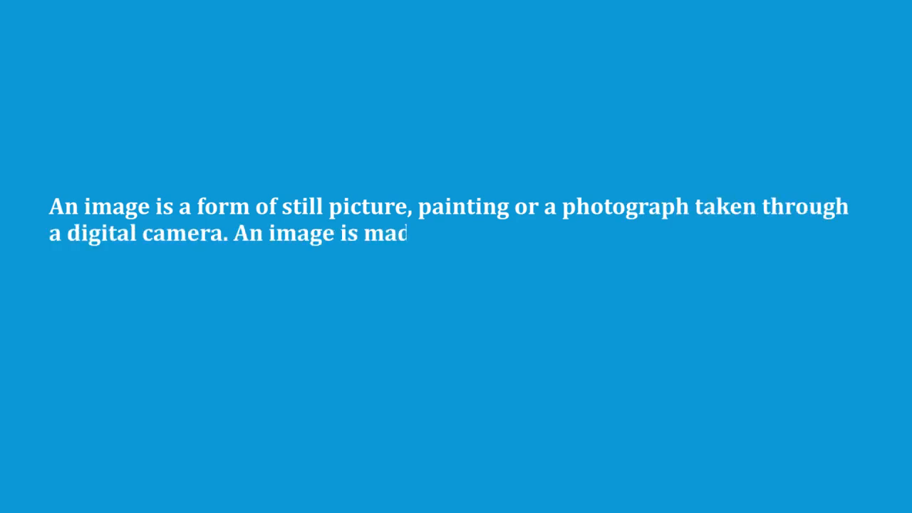
{"action": "type", "text": "le of pixels or picture element"}
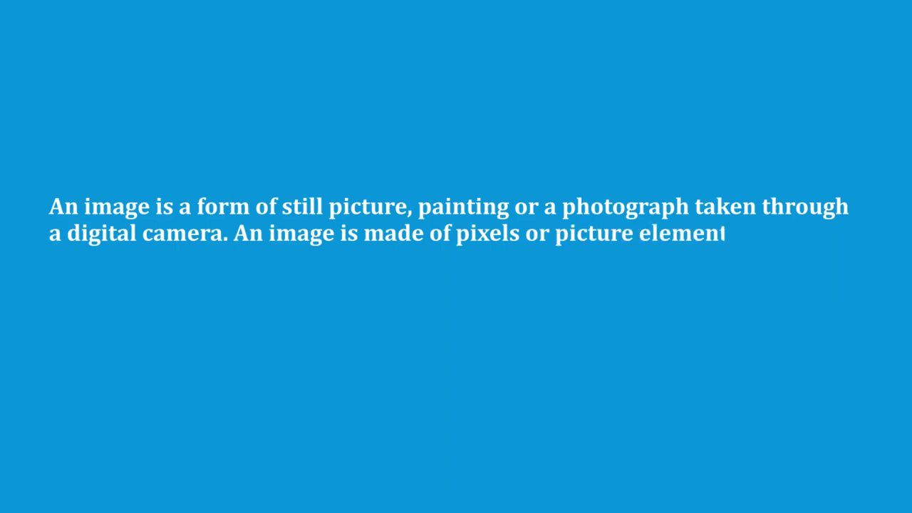
{"action": "type", "text": "s and can be edited with"}
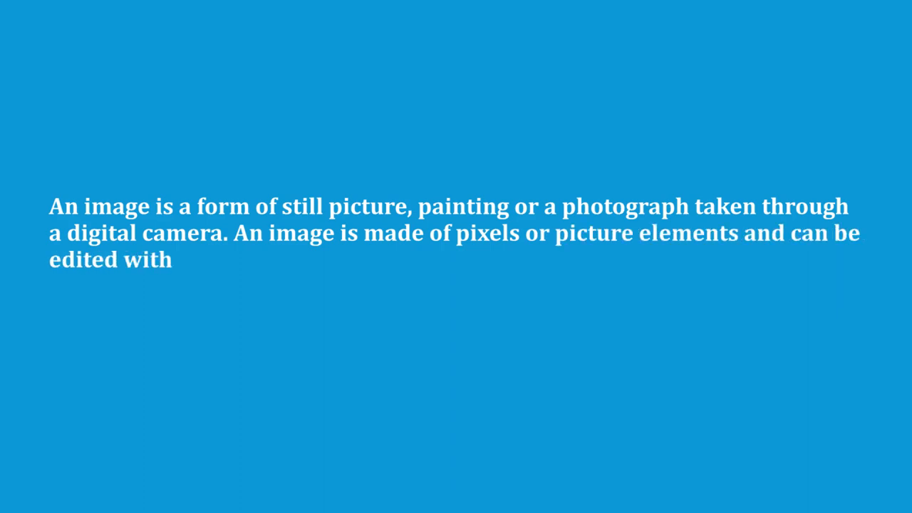
{"action": "type", "text": "the help of software like GIMP."}
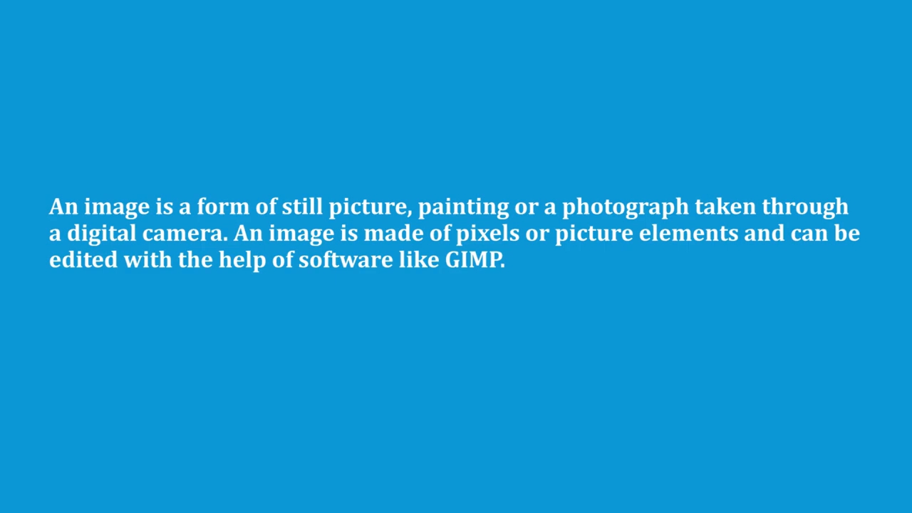